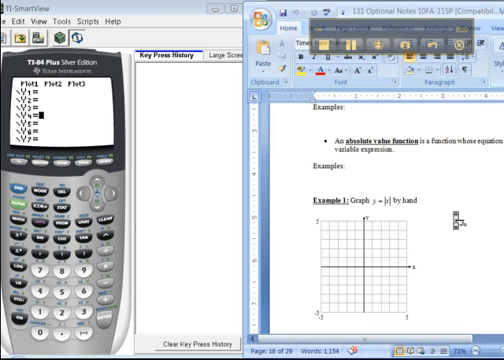
{"action": "scroll", "scroll_direction": "down", "scroll_amount": 3}
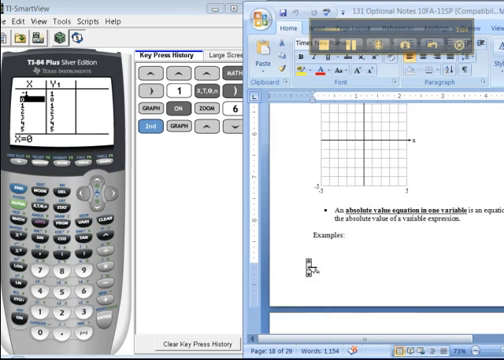
{"action": "scroll", "scroll_direction": "down", "scroll_amount": 3}
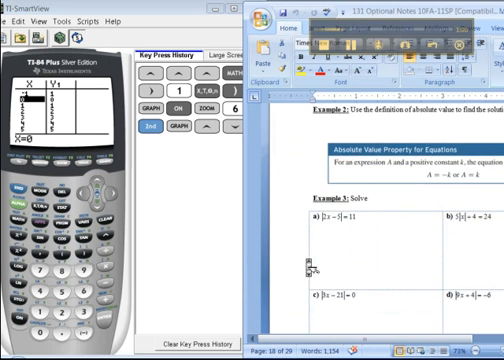
{"action": "scroll", "scroll_direction": "down", "scroll_amount": 3}
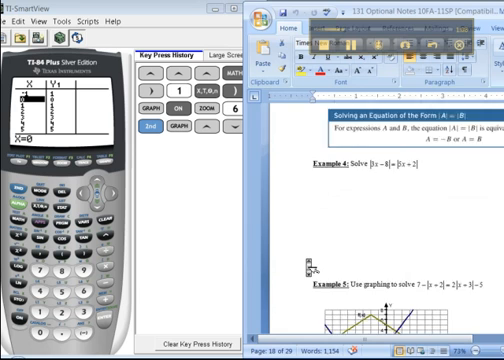
{"action": "scroll", "scroll_direction": "down", "scroll_amount": 3}
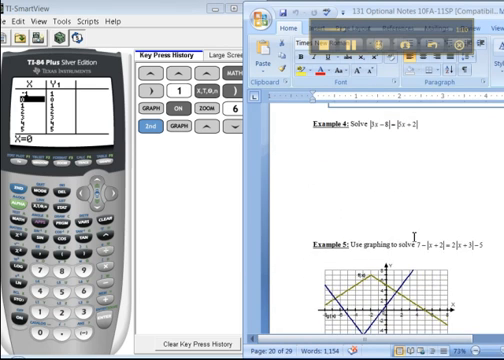
{"action": "scroll", "scroll_direction": "down", "scroll_amount": 3}
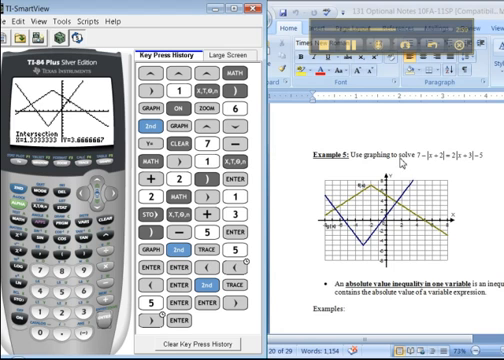
{"action": "scroll", "scroll_direction": "down", "scroll_amount": 3}
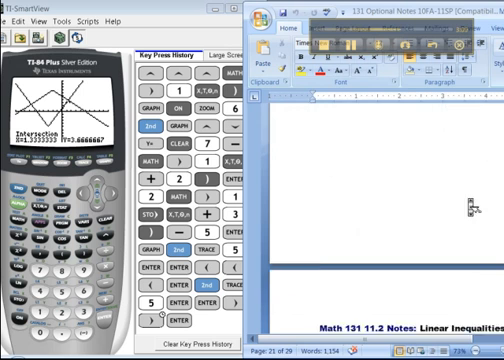
{"action": "scroll", "scroll_direction": "down", "scroll_amount": 3}
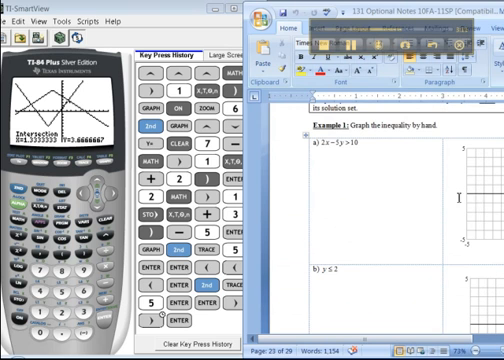
{"action": "scroll", "scroll_direction": "down", "scroll_amount": 3}
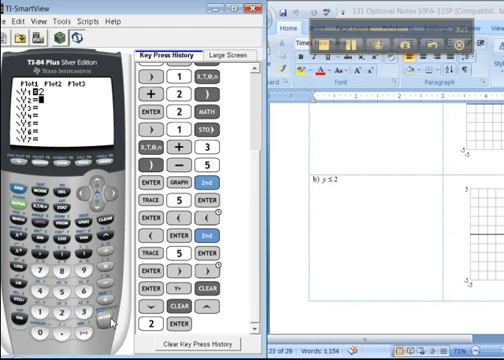
{"action": "scroll", "scroll_direction": "down", "scroll_amount": 3}
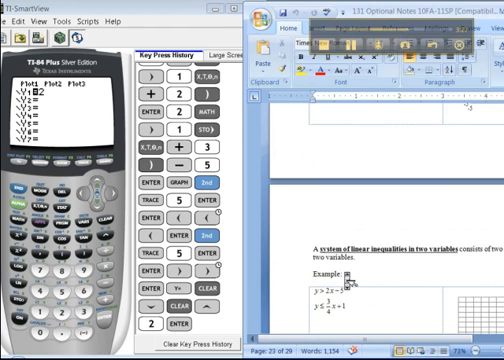
{"action": "scroll", "scroll_direction": "down", "scroll_amount": 3}
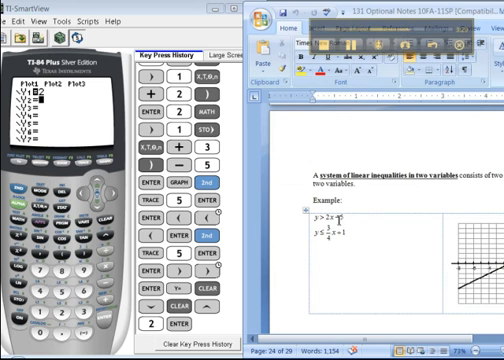